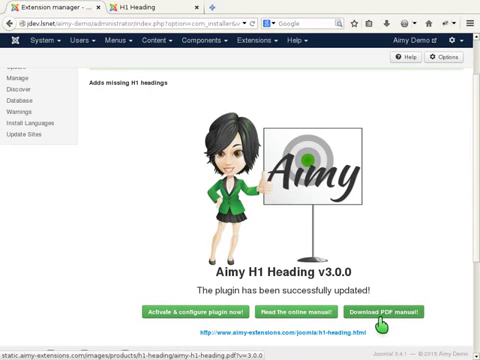
mouse_move(292, 316)
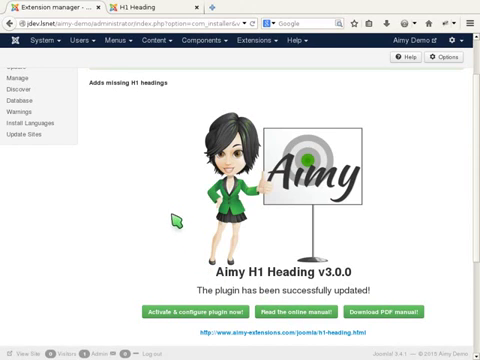
mouse_move(148, 18)
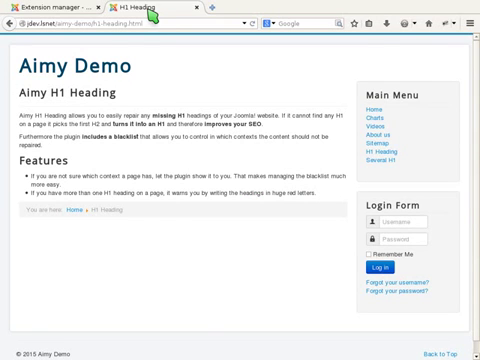
mouse_move(172, 68)
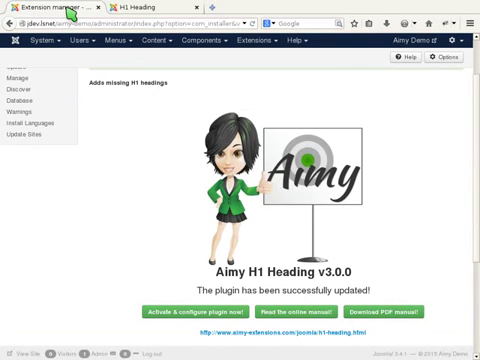
mouse_move(132, 278)
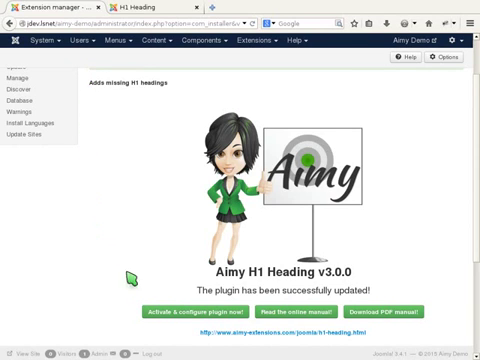
Activate the Aimy H1 Heading plugin: set Status to Enabled and save.
click(182, 308)
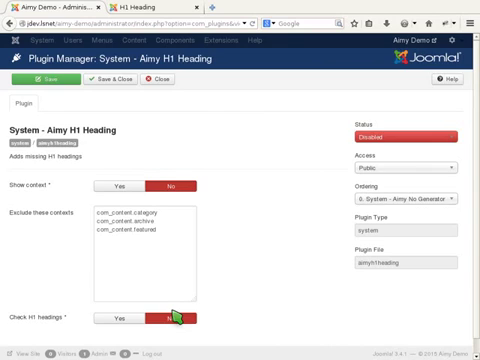
mouse_move(374, 132)
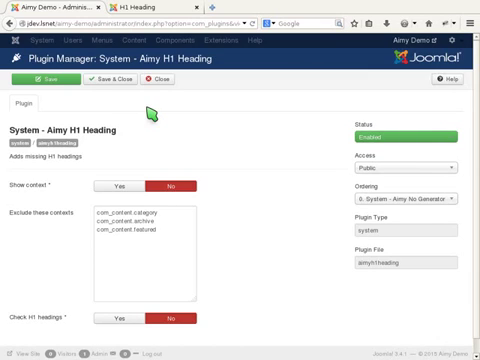
click(36, 80)
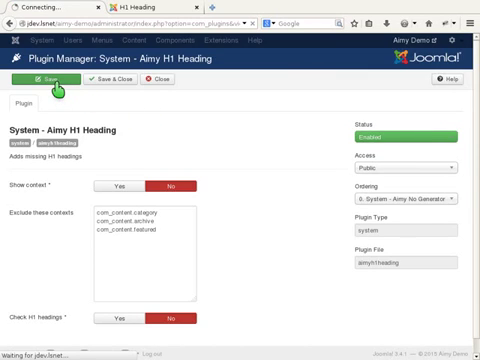
click(40, 84)
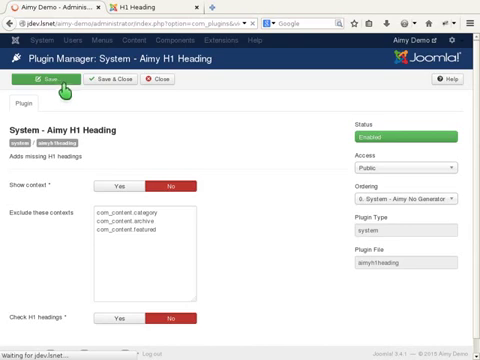
click(36, 84)
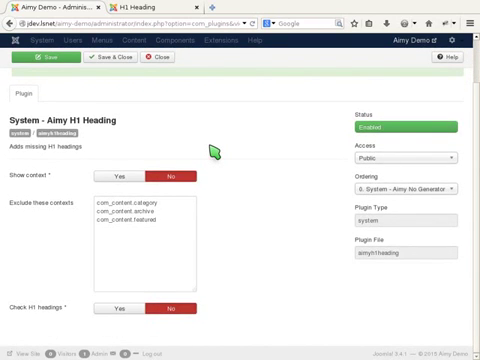
mouse_move(184, 86)
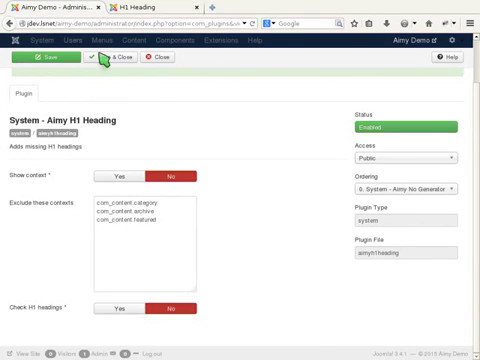
mouse_move(284, 170)
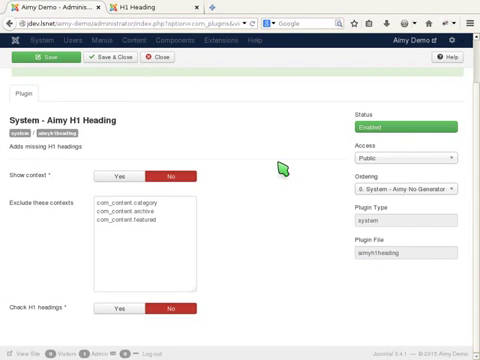
mouse_move(242, 232)
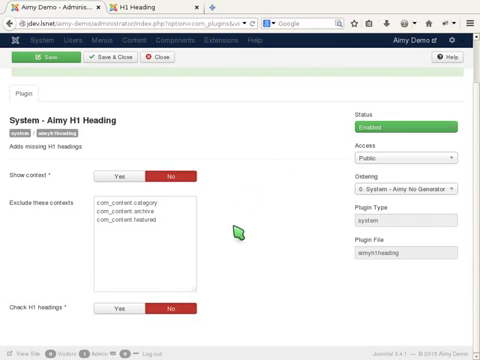
mouse_move(22, 212)
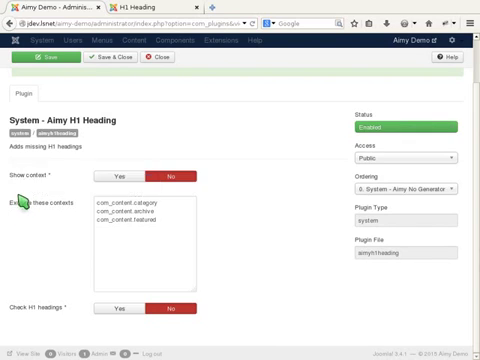
mouse_move(30, 172)
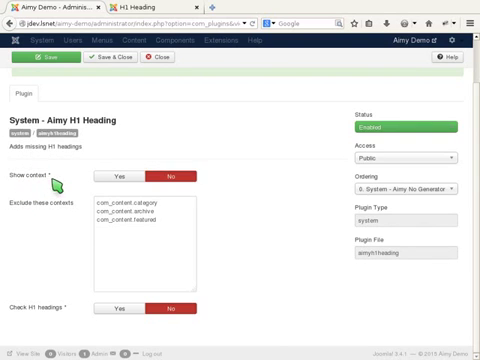
Set Show context to Yes and save the plugin.
click(120, 176)
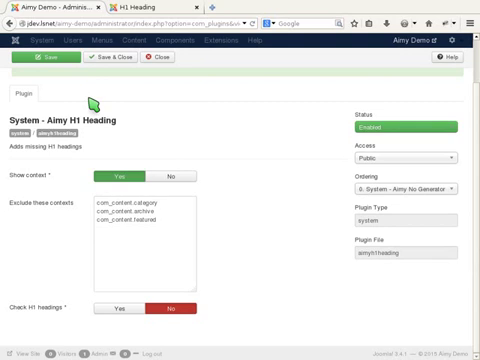
click(36, 60)
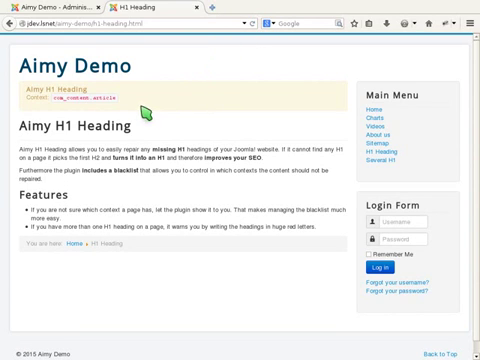
mouse_move(40, 110)
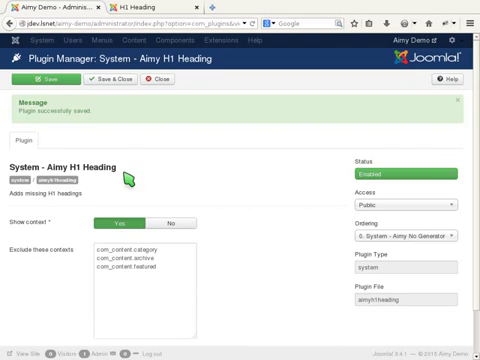
mouse_move(138, 204)
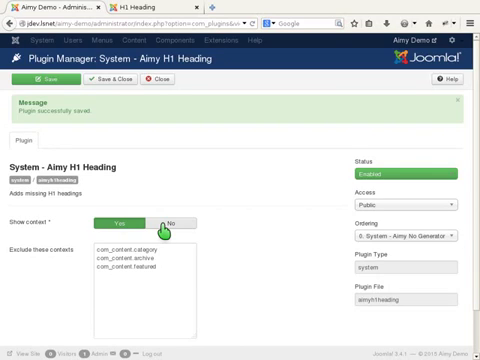
Set Show context back to No and save the plugin.
click(168, 220)
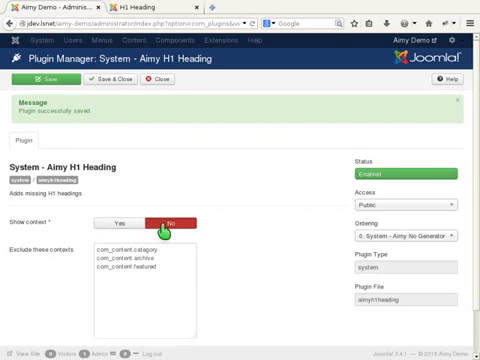
click(32, 88)
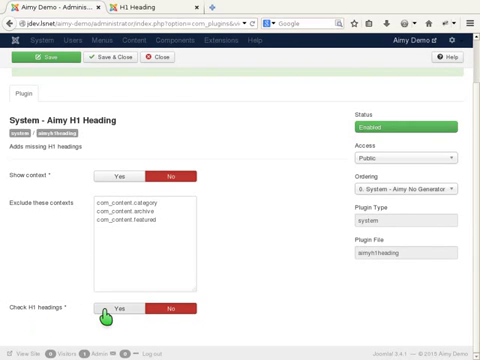
Set Check H1 headings to Yes and save the plugin.
click(120, 308)
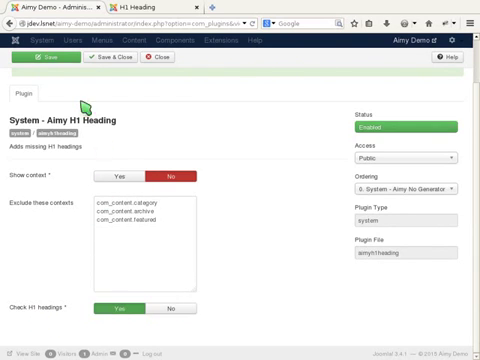
click(36, 60)
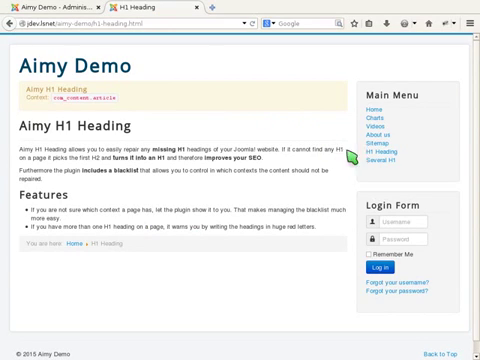
View the frontend page with several H1 headings flagged in red, then return to the settings.
click(390, 156)
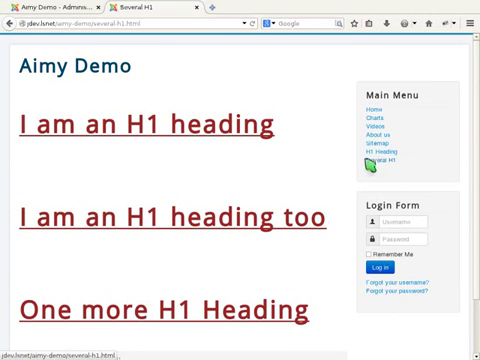
click(50, 8)
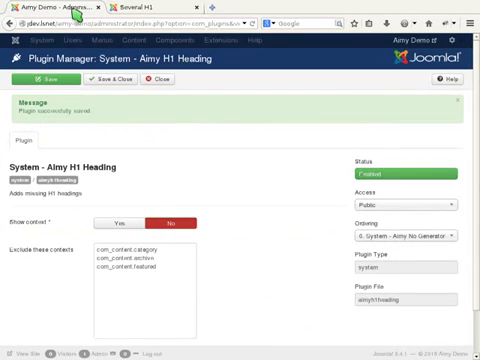
scroll(down, 3)
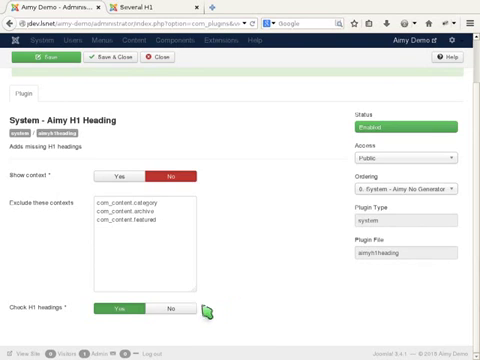